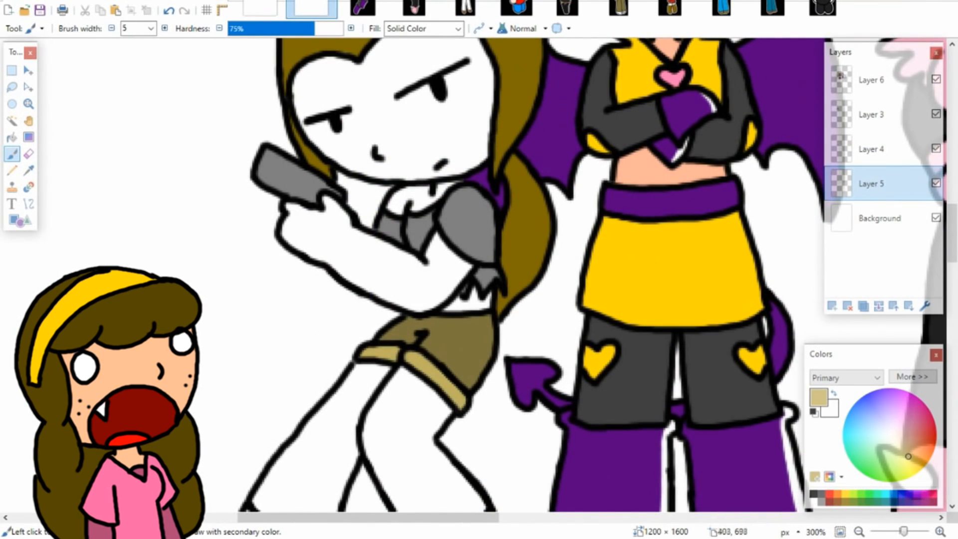
scroll(down, 3)
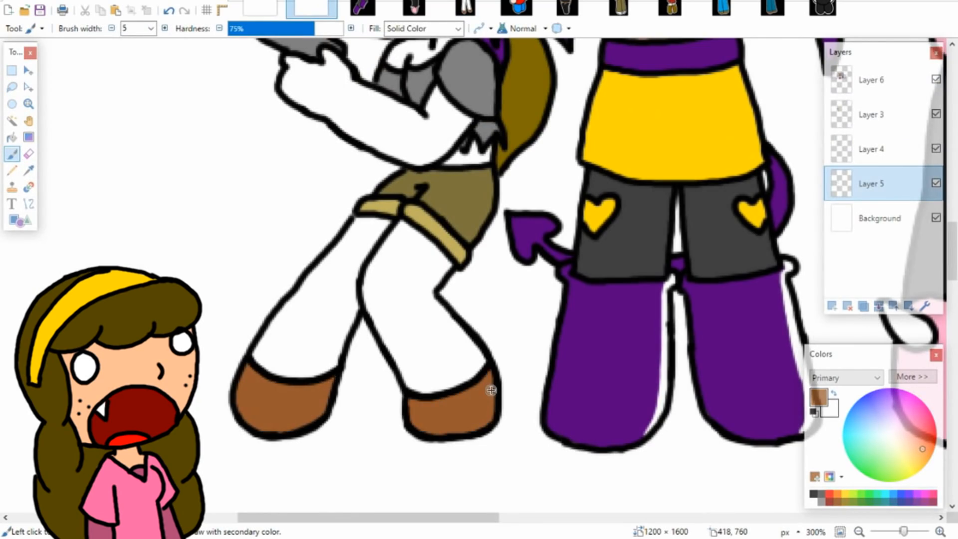